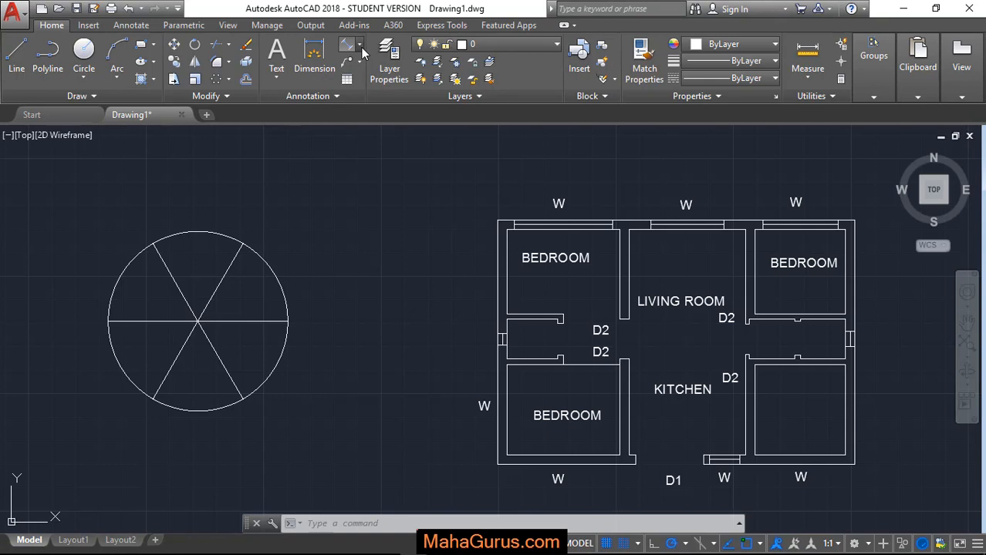
Step: Dimension the angle around the outside of the six-segment circle as 329°
left_click(349, 44)
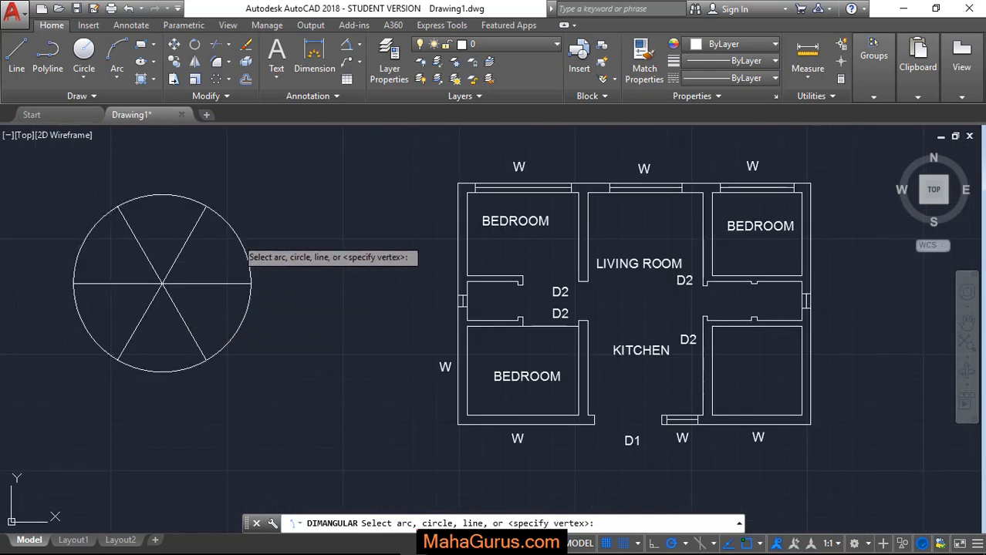
left_click(162, 284)
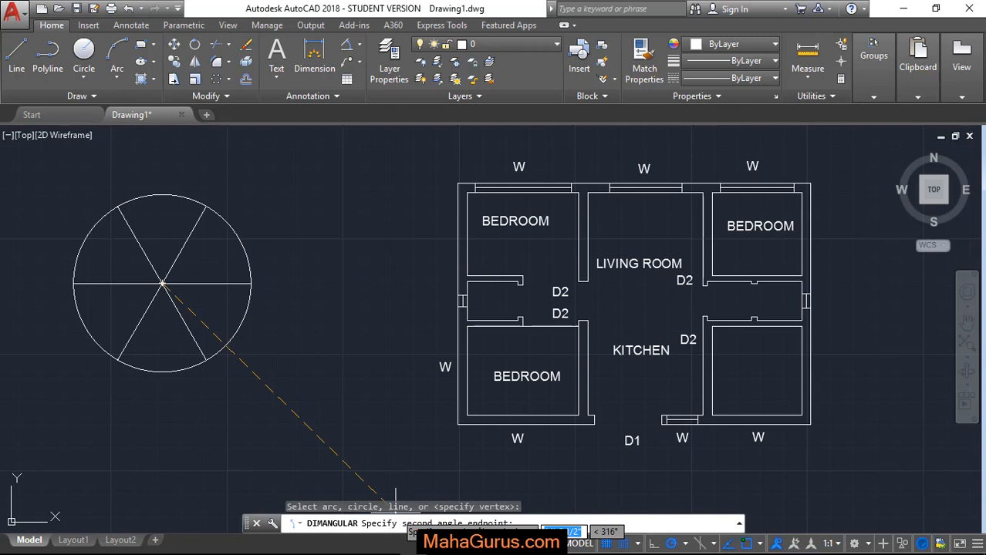
mouse_move(218, 206)
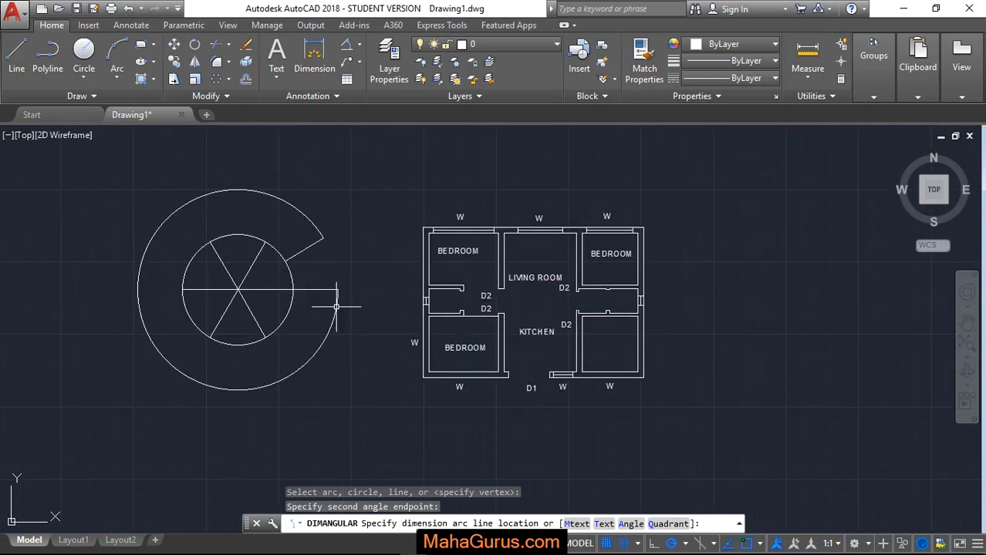
scroll("up", 3)
type("D")
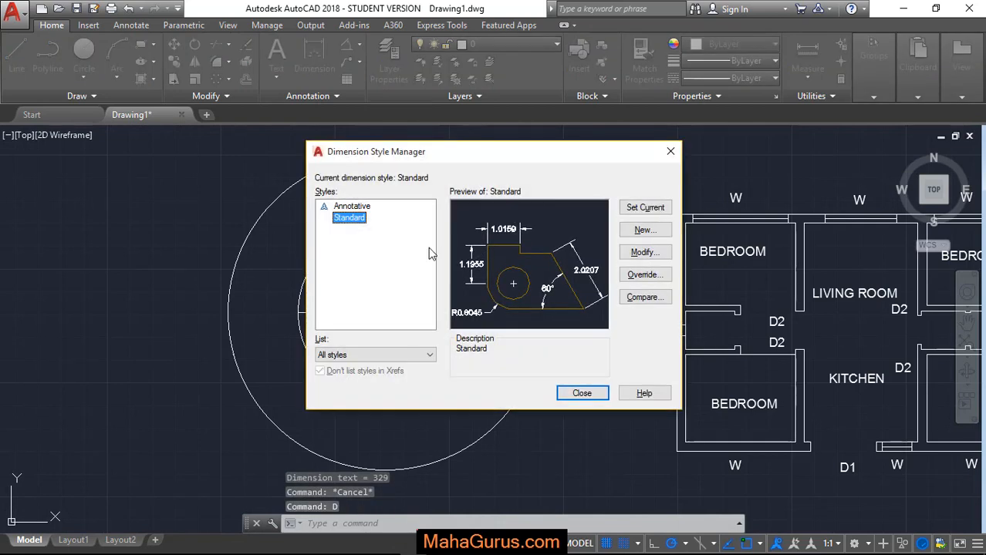
Step: Modify the Standard dimension style to use red lines with larger text and arrowheads
left_click(644, 252)
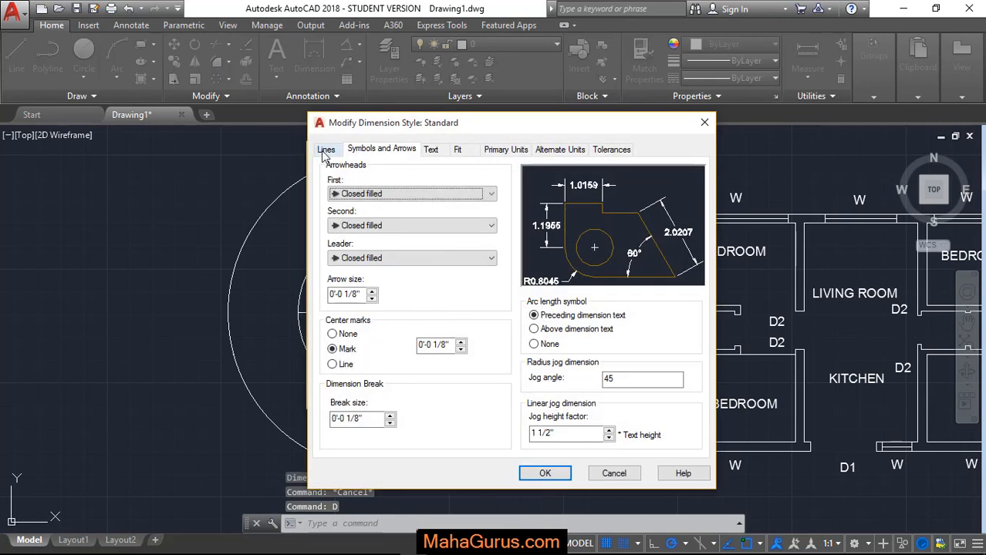
left_click(326, 149)
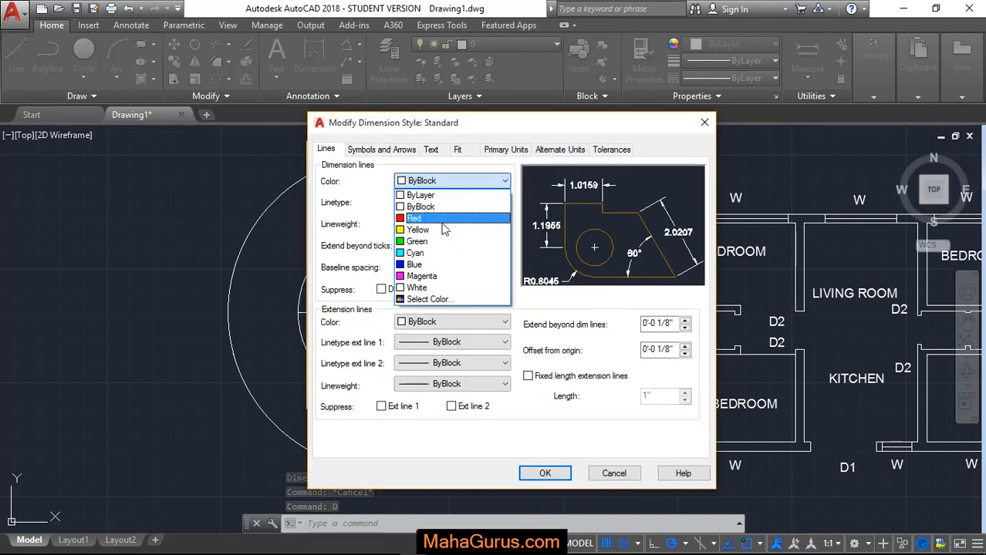
left_click(414, 218)
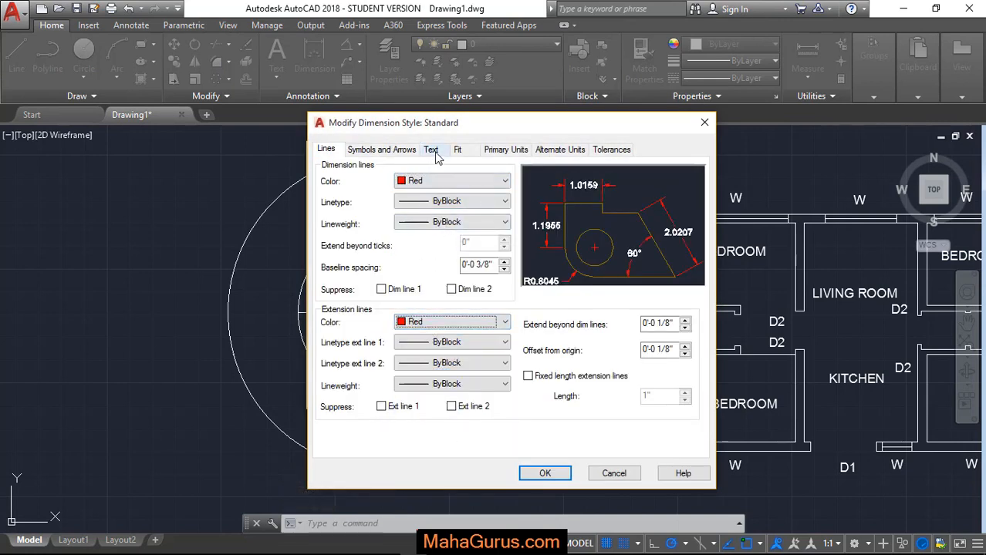
left_click(431, 149)
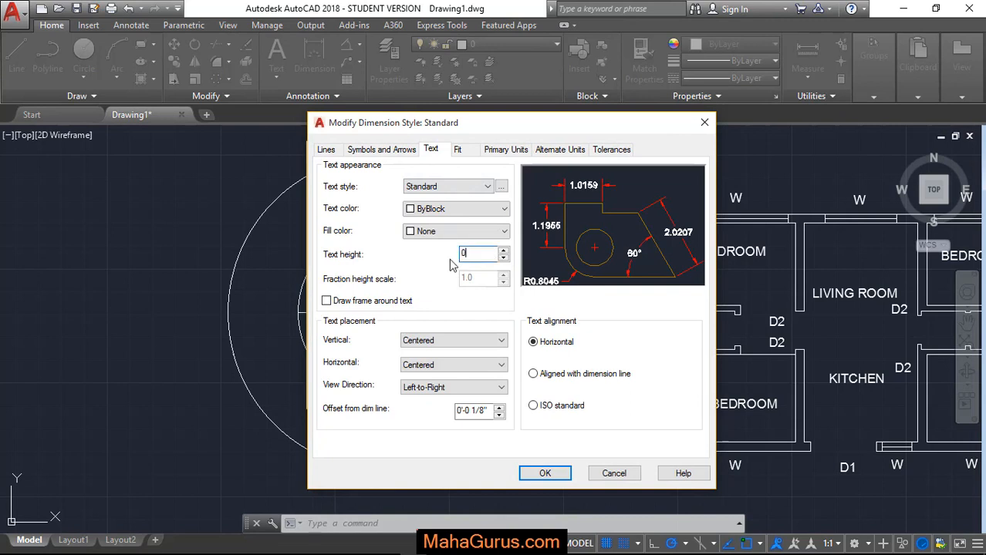
left_click(381, 149)
type("0.7")
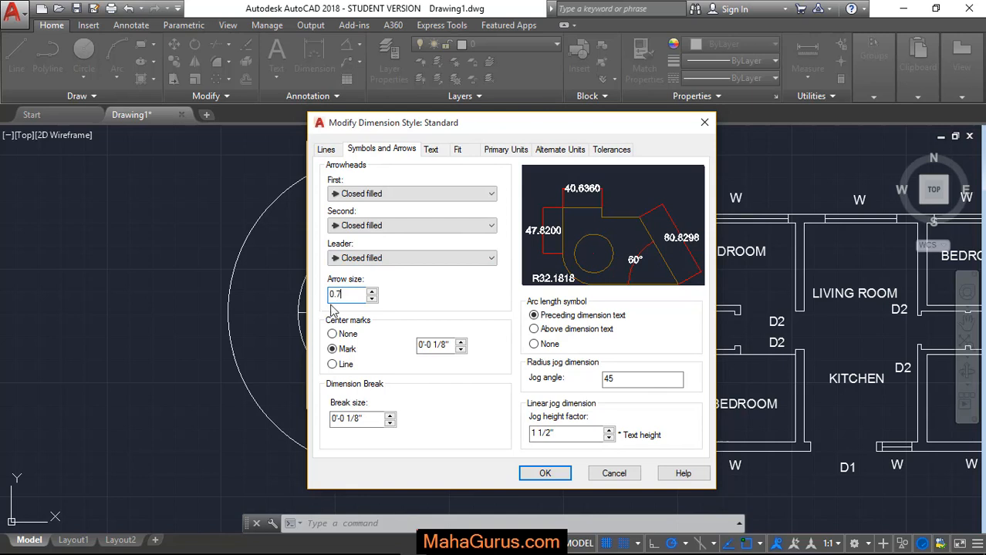
left_click(545, 472)
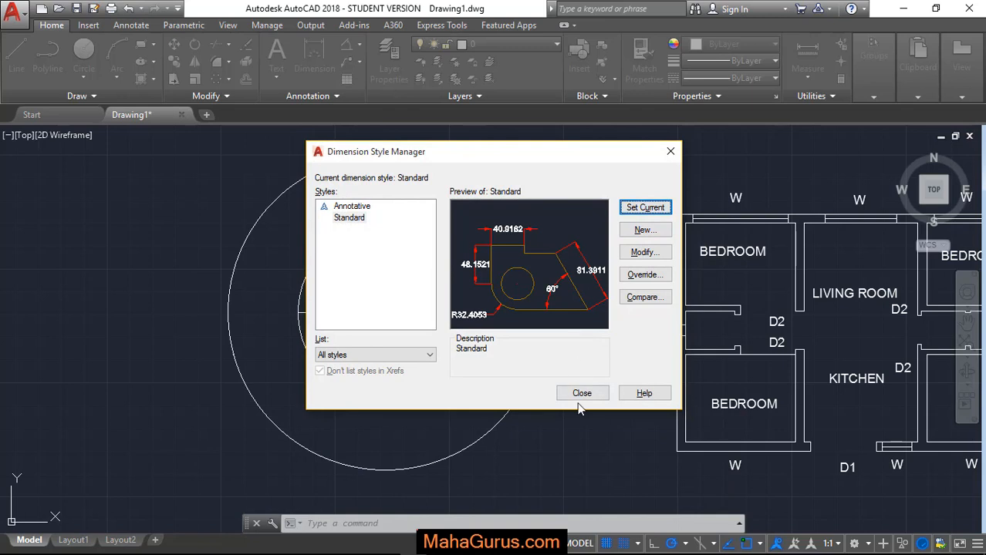
left_click(582, 392)
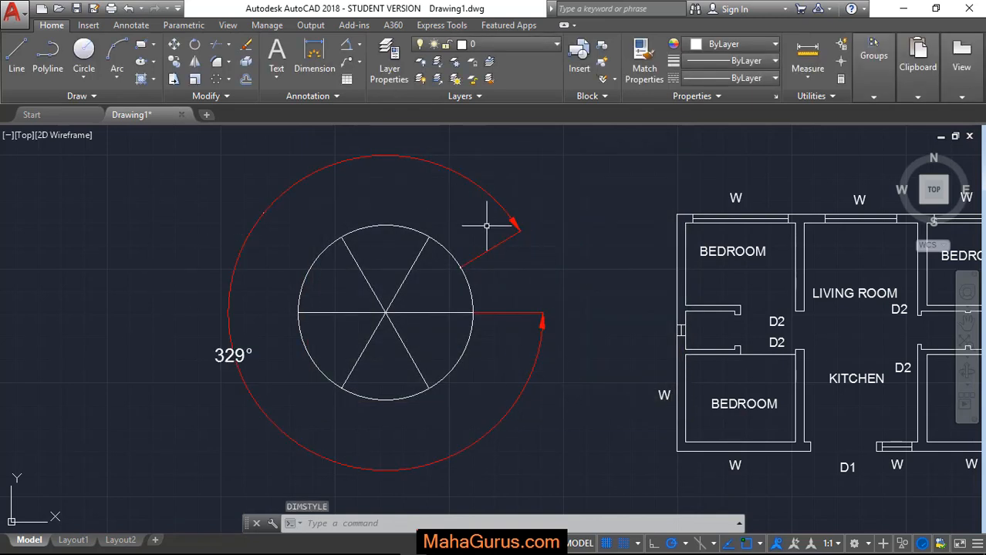
mouse_move(239, 233)
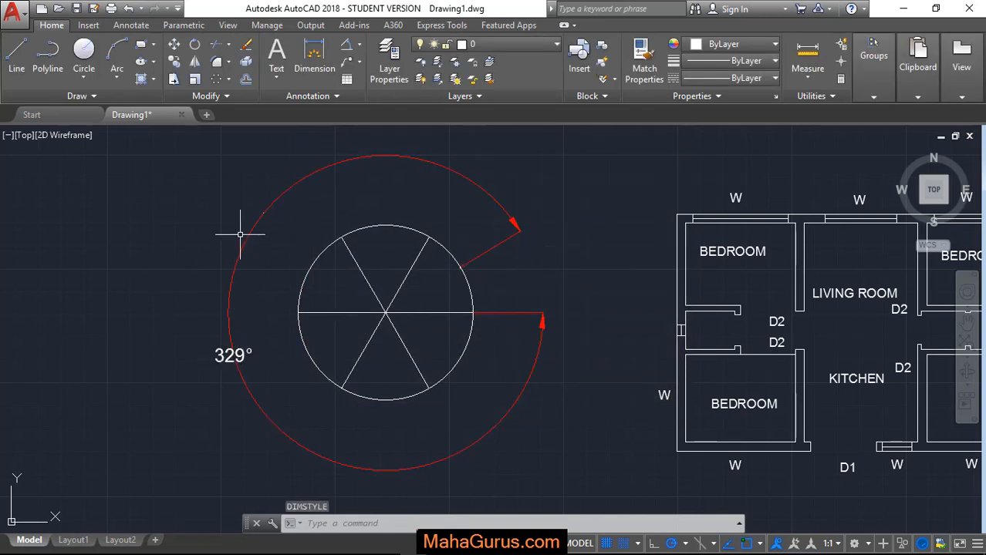
mouse_move(416, 154)
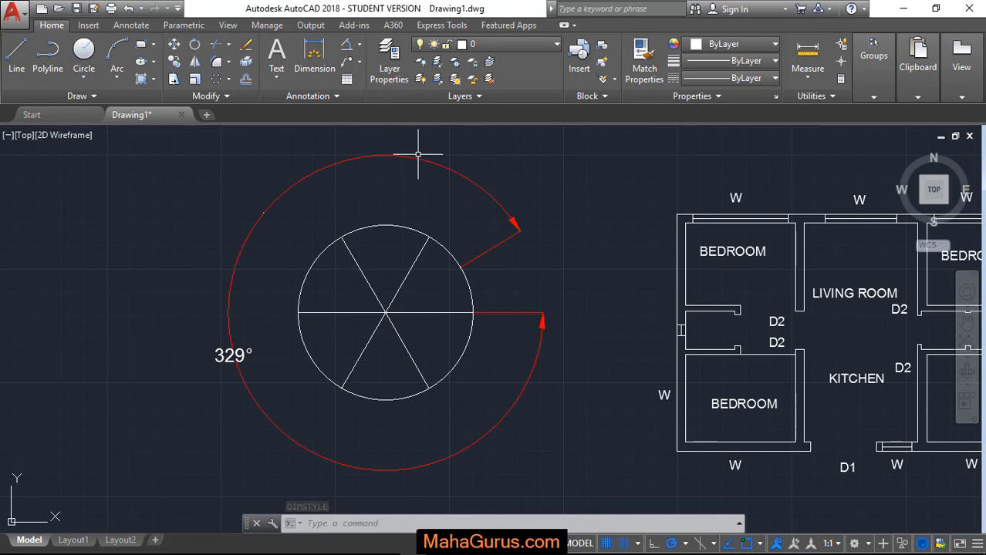
type("dima")
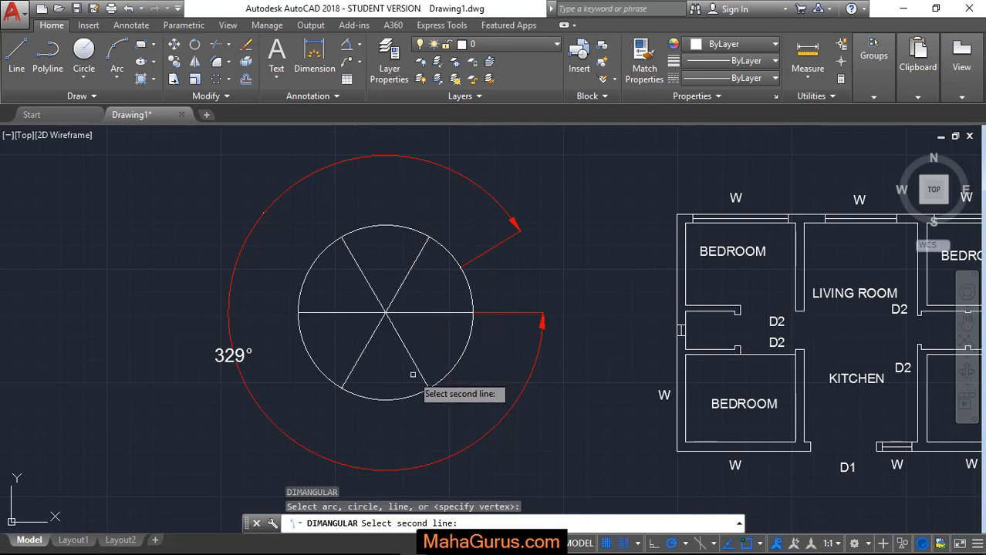
Step: Place a 60° angular dimension between the right and lower-right spokes
left_click(424, 378)
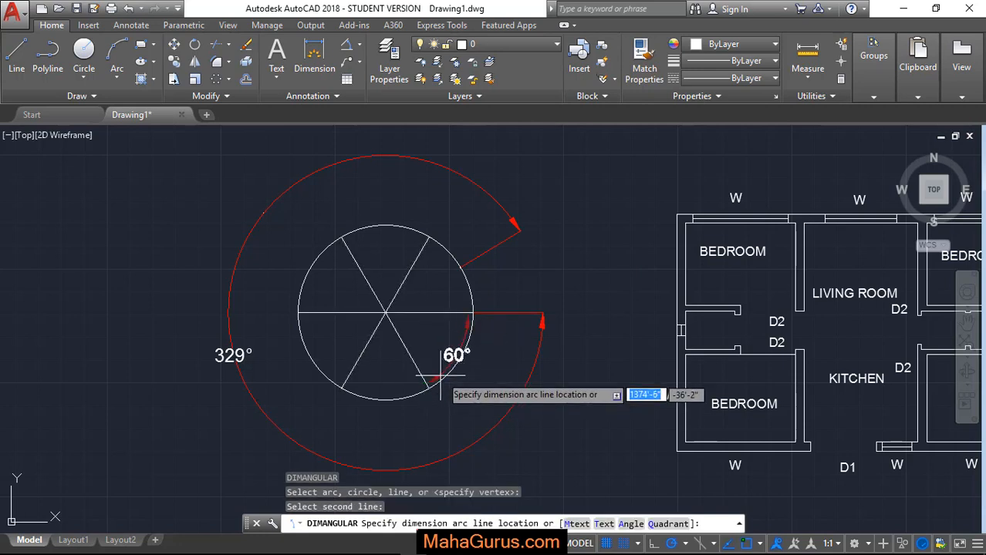
left_click(518, 346)
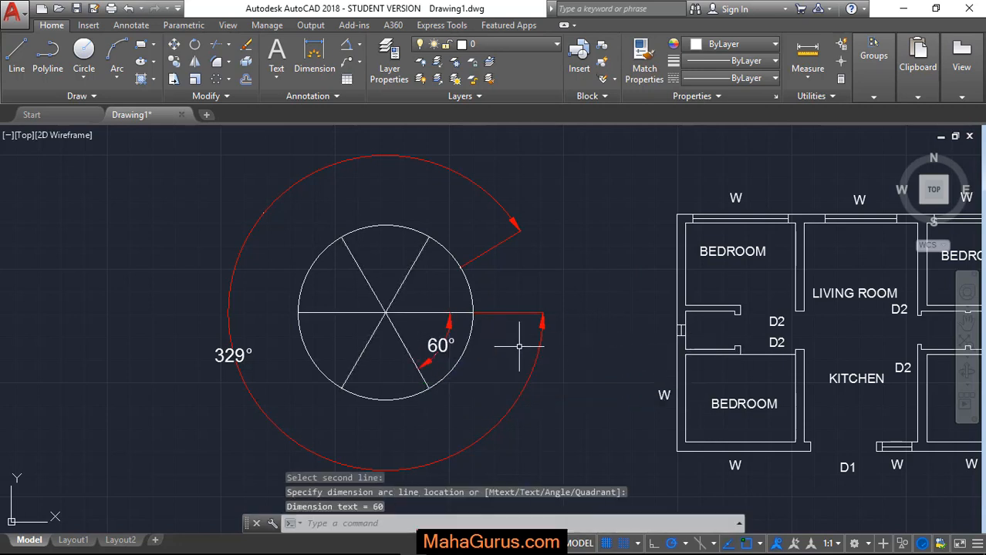